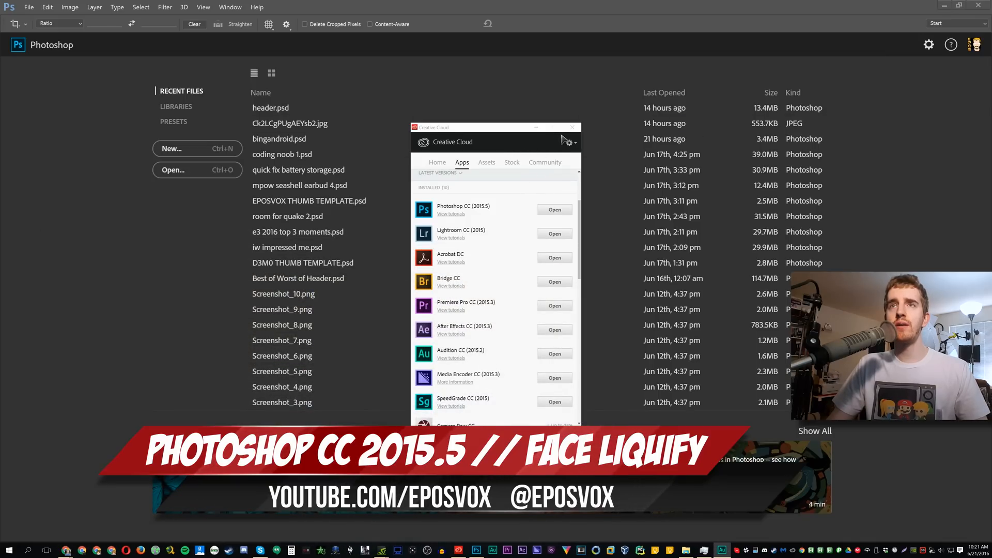
# - Dismiss the Creative Cloud news banner and app window, leaving Photoshop's recent-files start screen
pyautogui.click(572, 128)
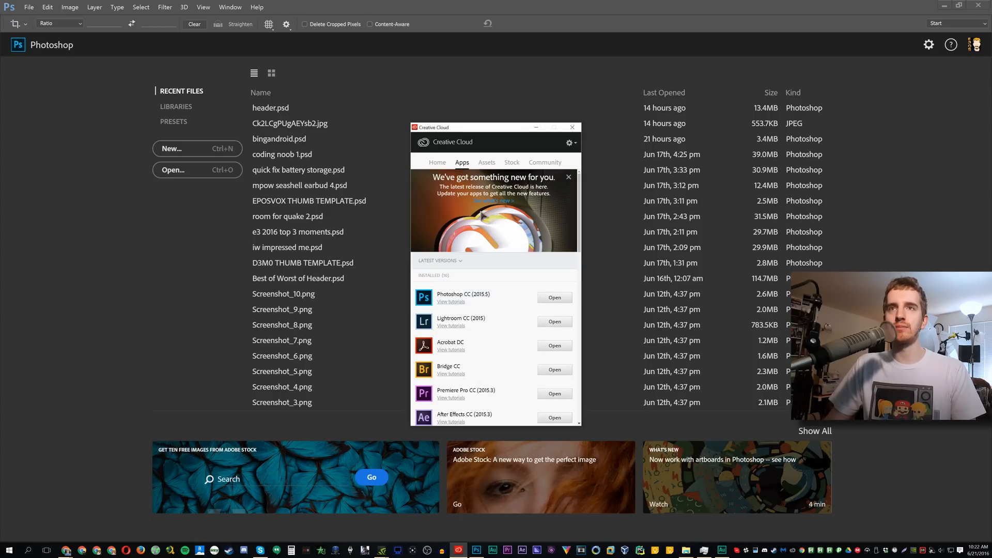
pyautogui.click(568, 177)
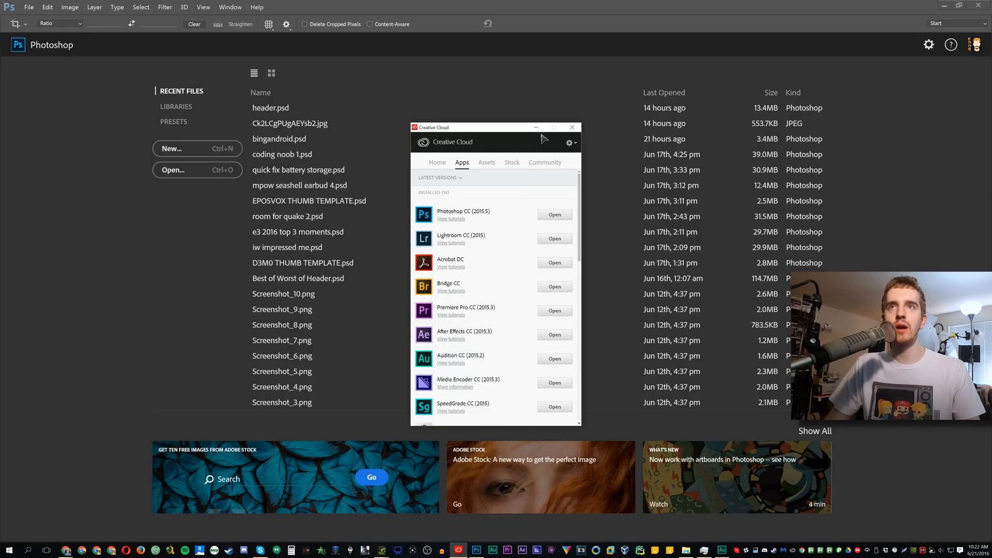
pyautogui.click(279, 139)
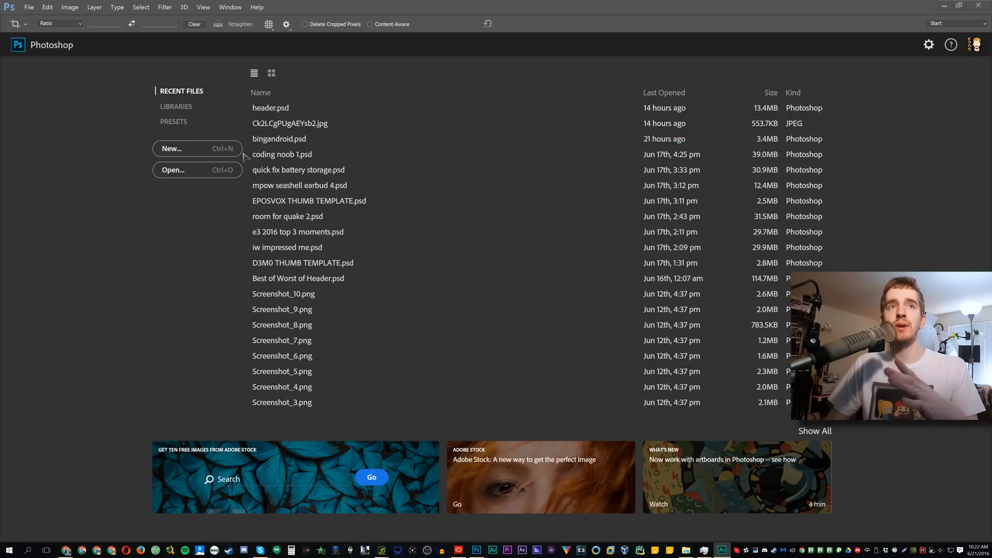
pyautogui.moveTo(198, 149)
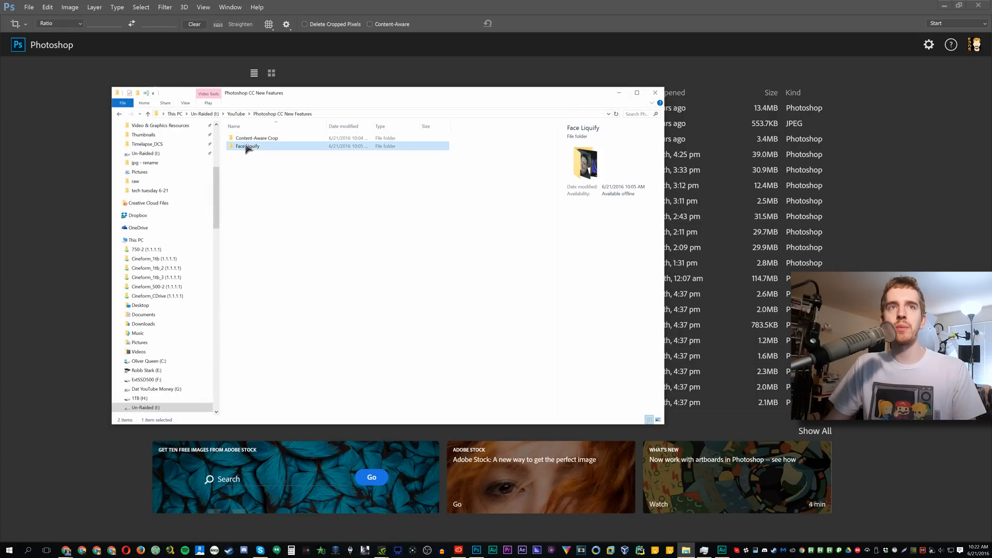
# - Open the Face Liquify folder in File Explorer to reach the selfie JPG
pyautogui.doubleClick(247, 146)
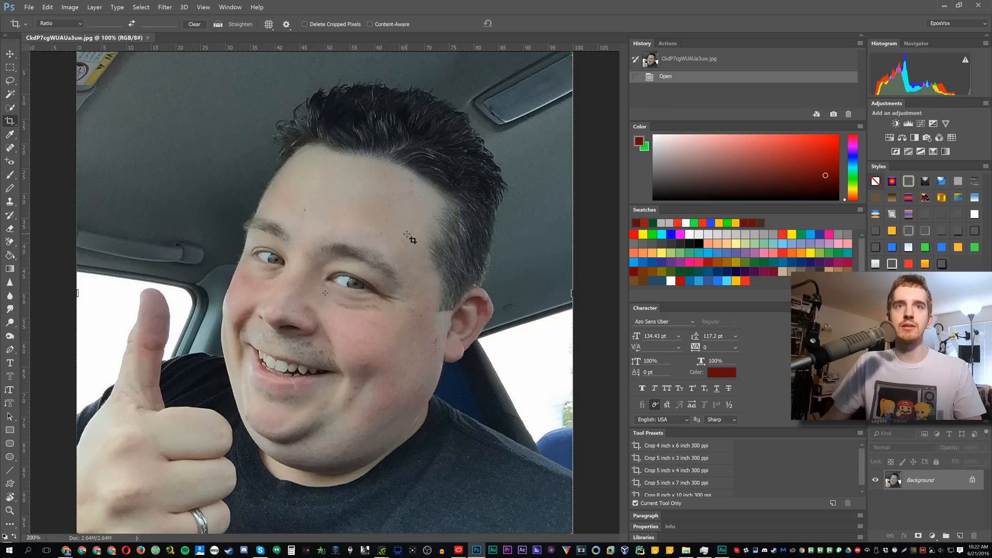
# - Select the Move tool and launch Filter > Liquify on the selfie
pyautogui.click(11, 54)
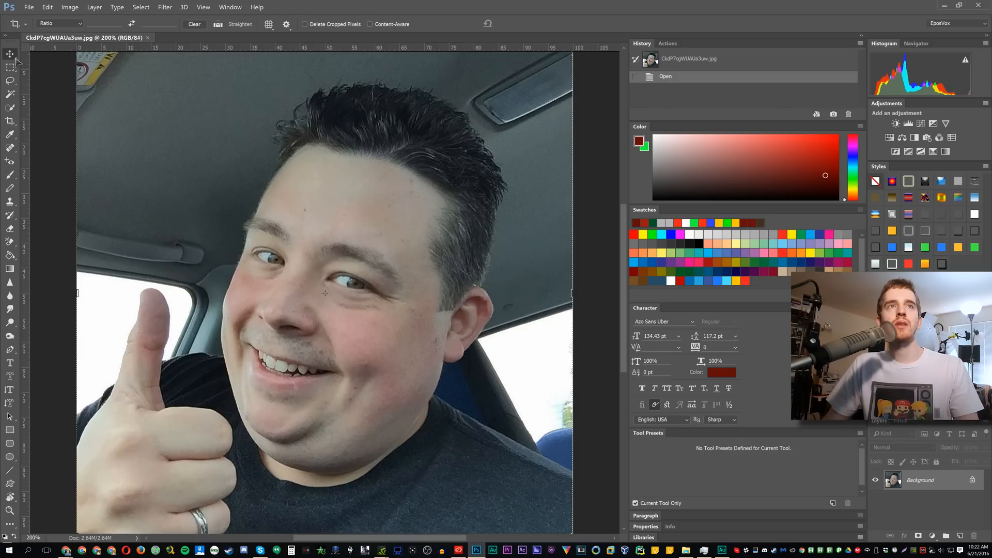
pyautogui.click(164, 6)
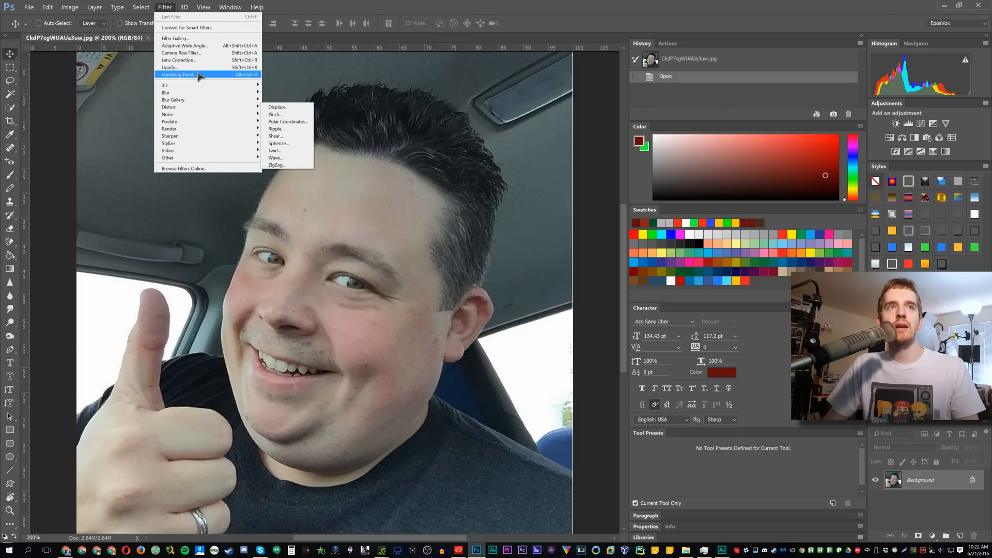
pyautogui.click(170, 67)
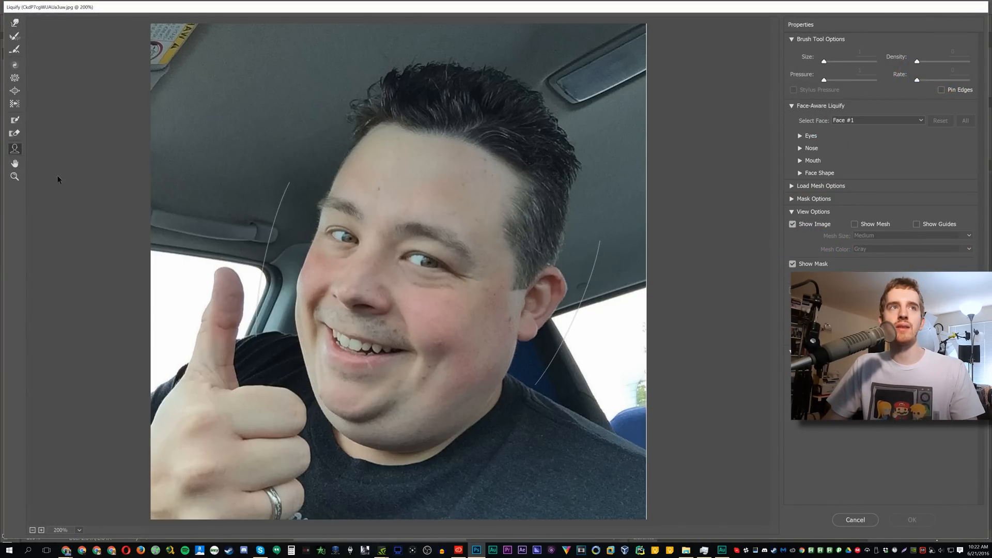
pyautogui.moveTo(14, 77)
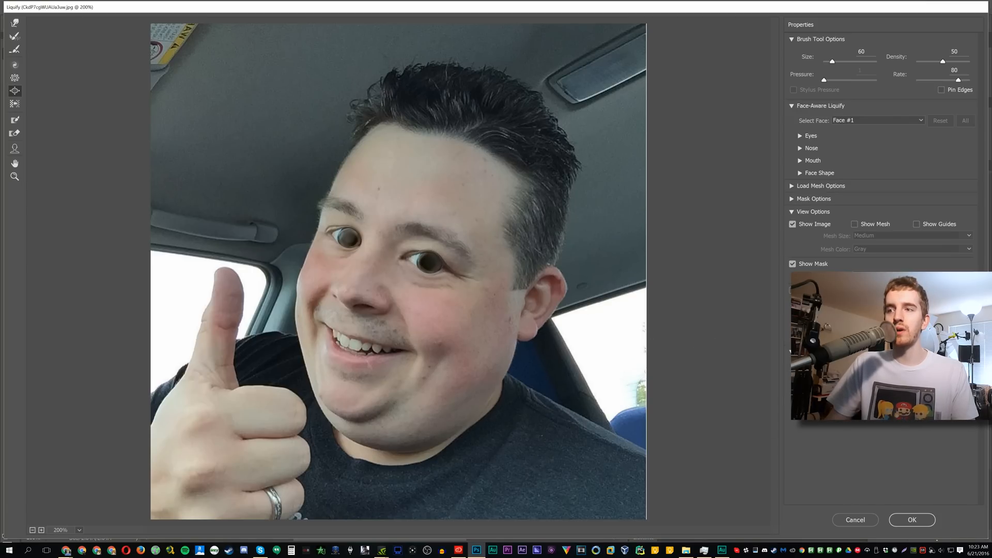
# - Cancel the eye distortion and reopen Filter > Liquify
pyautogui.click(911, 520)
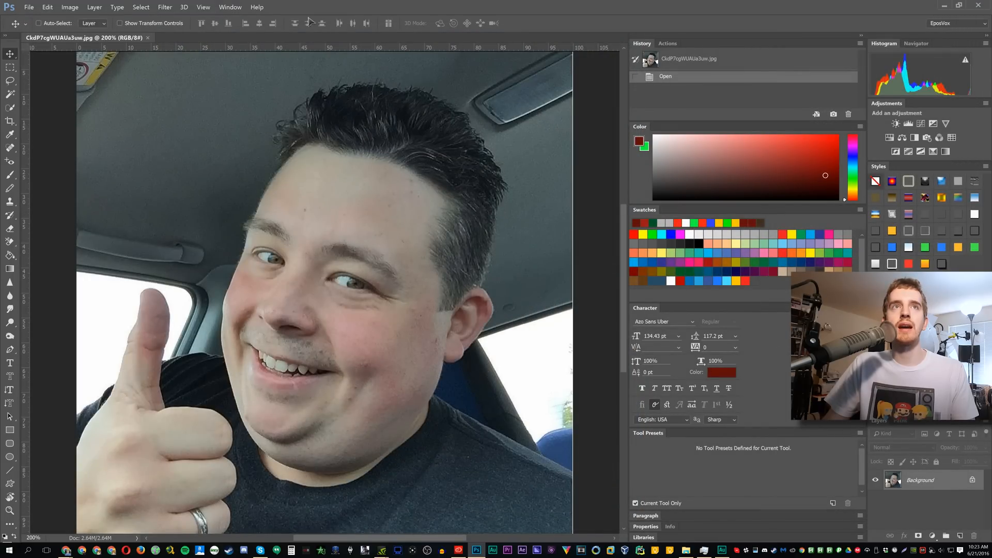
pyautogui.click(164, 6)
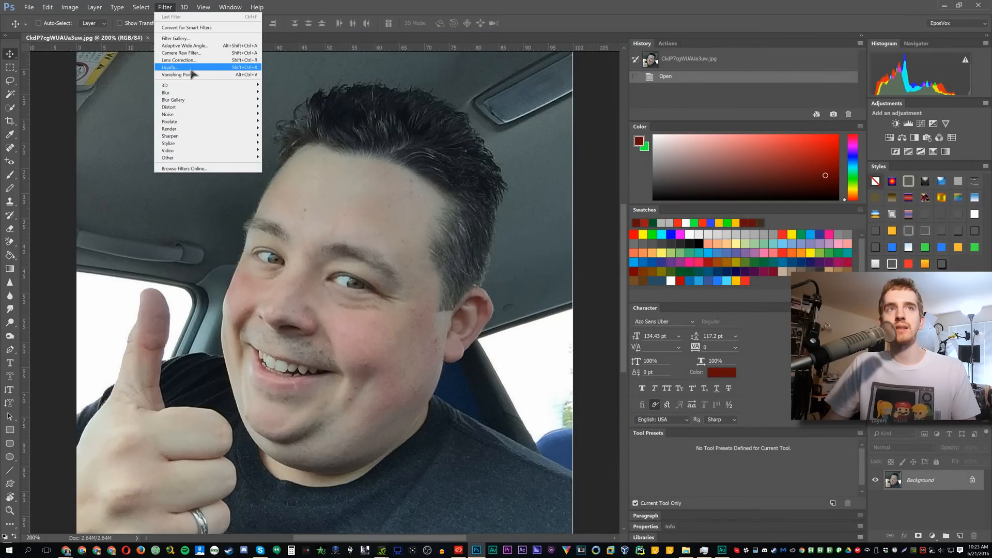
pyautogui.click(172, 67)
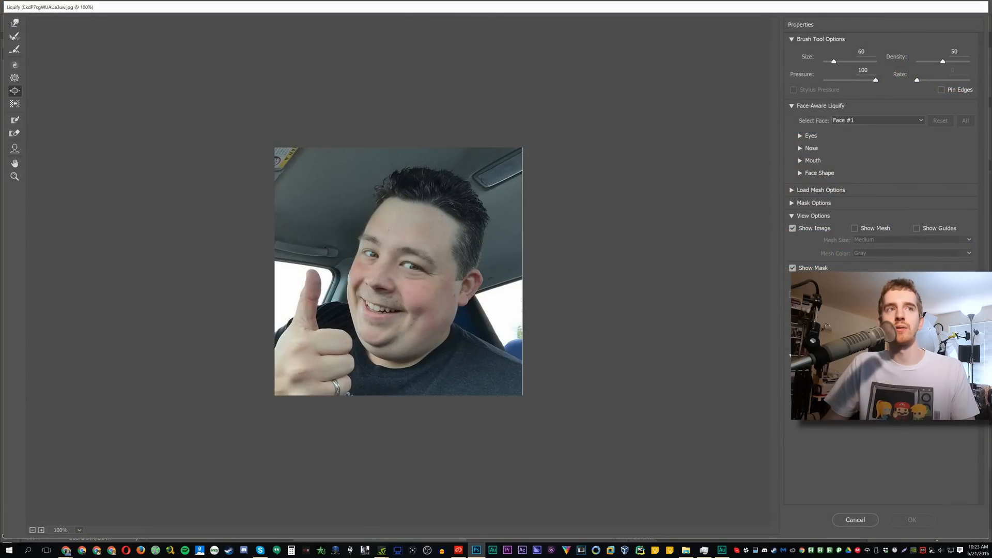
# - Enlarge the left eye by dragging its on-face handles, and reveal the Eyes settings
pyautogui.click(14, 148)
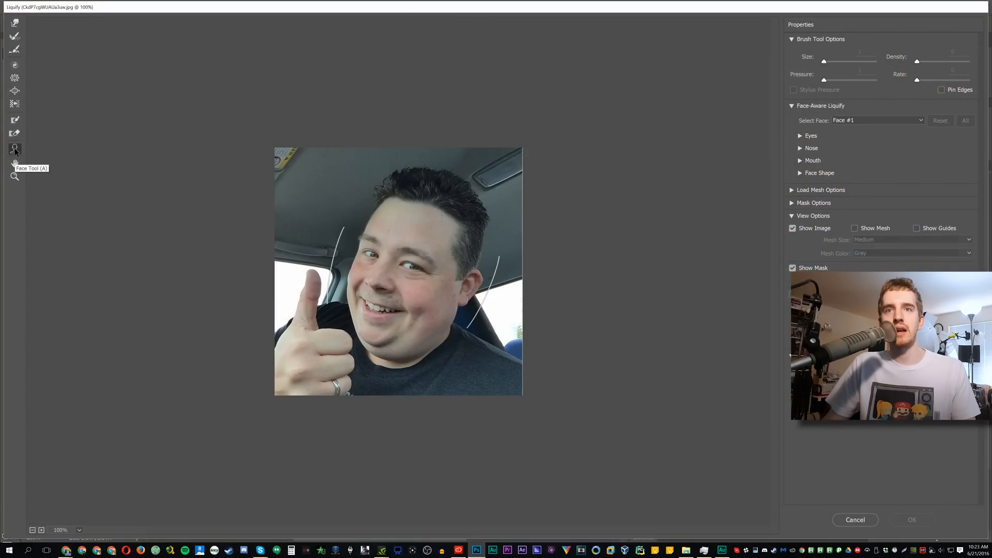
pyautogui.click(14, 148)
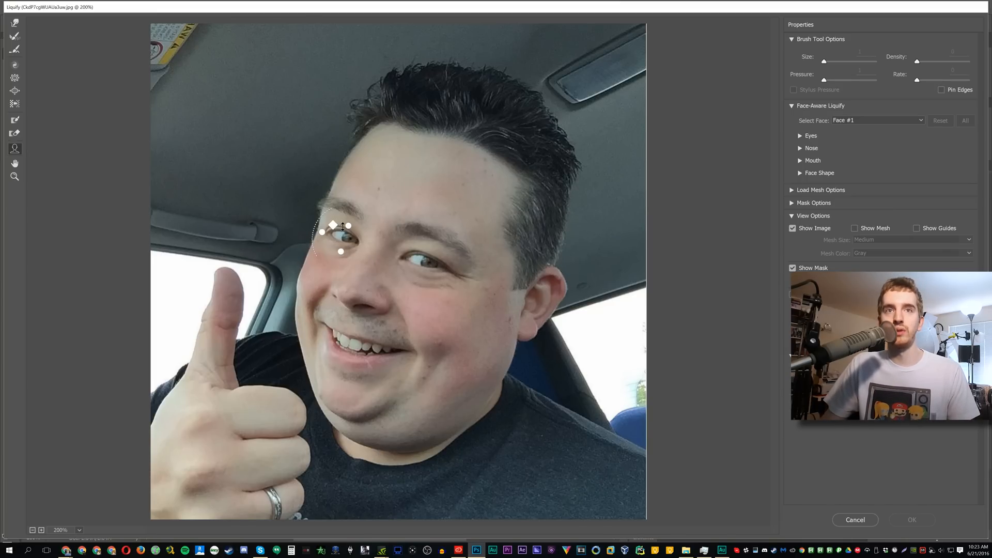
pyautogui.moveTo(332, 234); pyautogui.dragTo(443, 266)
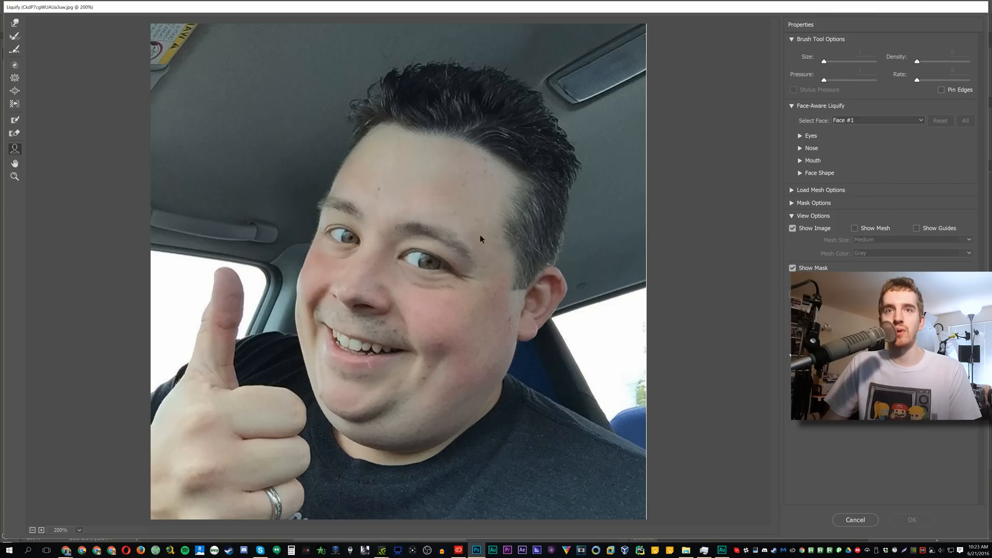
pyautogui.click(801, 135)
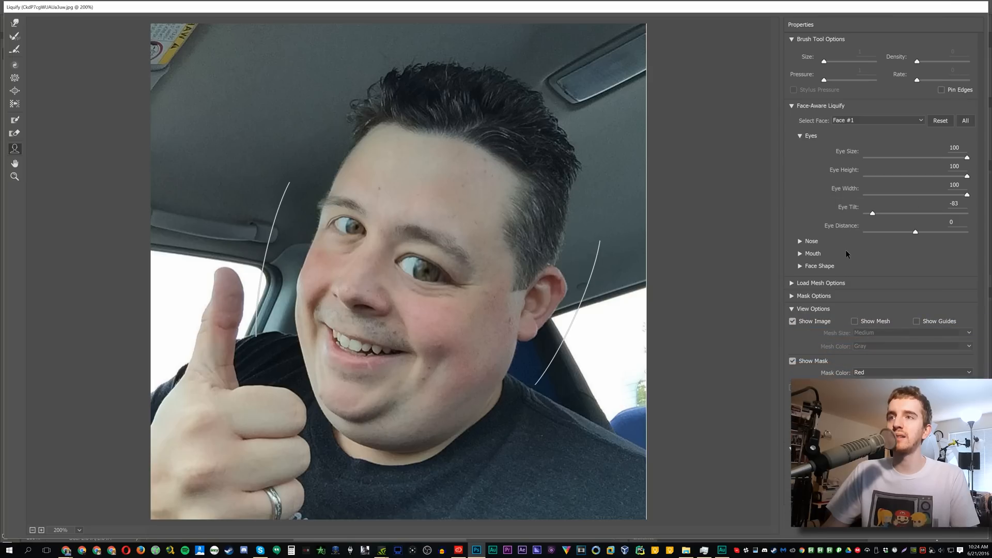
# - Set Eye Tilt to 100 and Eye Distance to -100, showing Face Shape controls
pyautogui.click(821, 283)
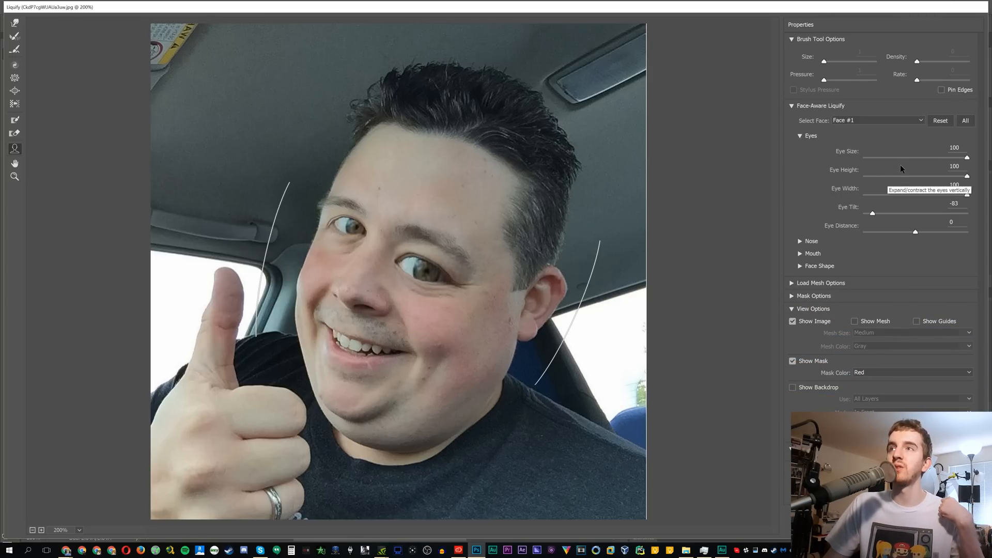
pyautogui.click(878, 121)
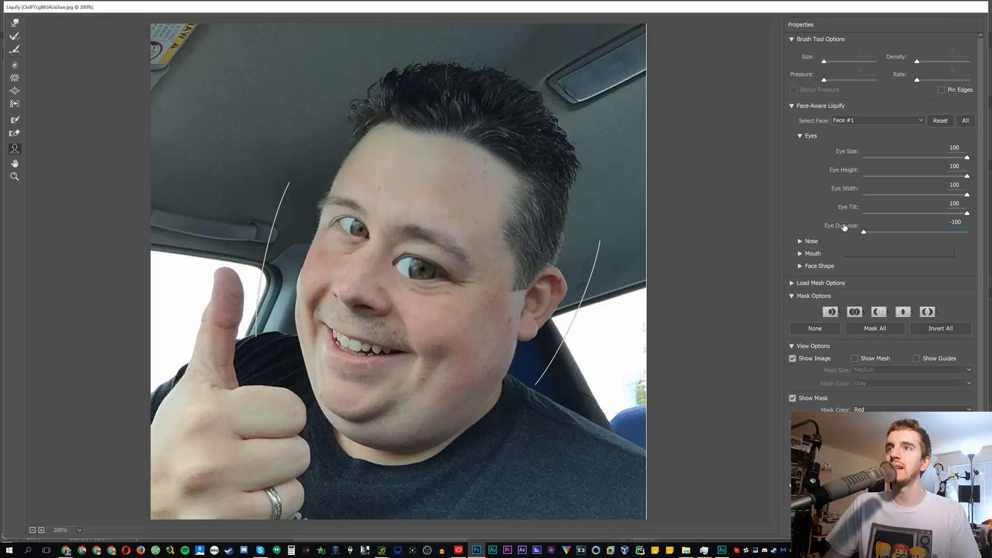
pyautogui.click(877, 120)
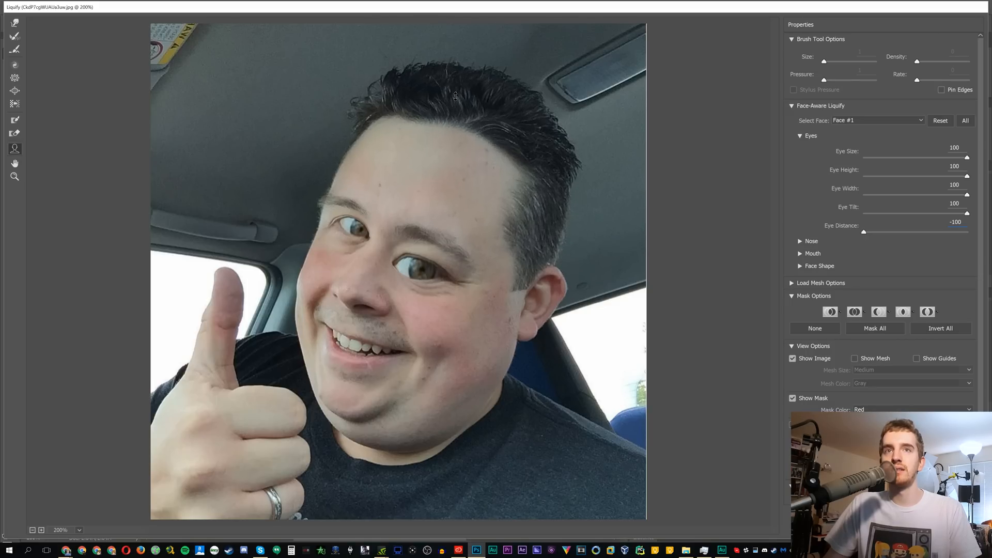
pyautogui.click(819, 266)
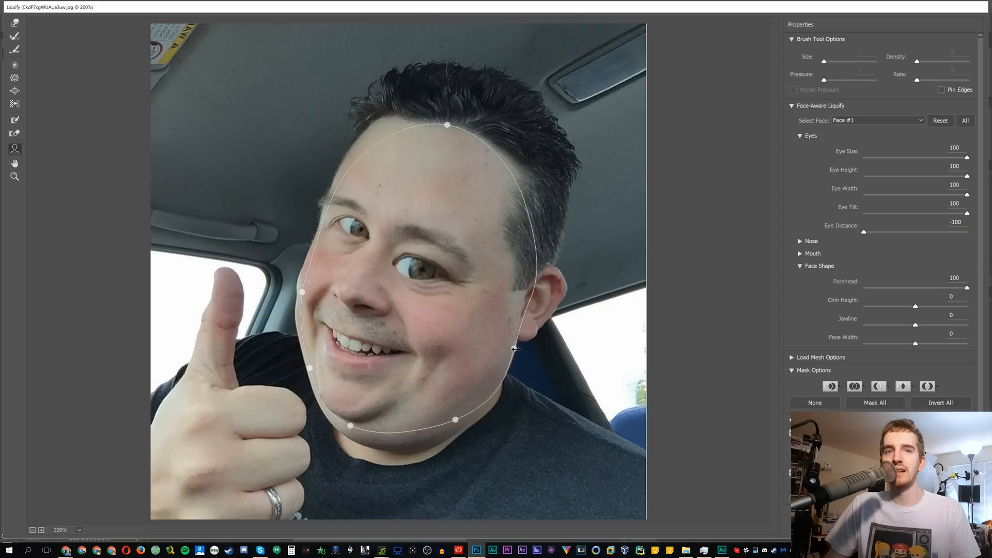
# - Reshape the face outline and set Nose Height 100 and Nose Width -100
pyautogui.moveTo(914, 343); pyautogui.dragTo(966, 343)
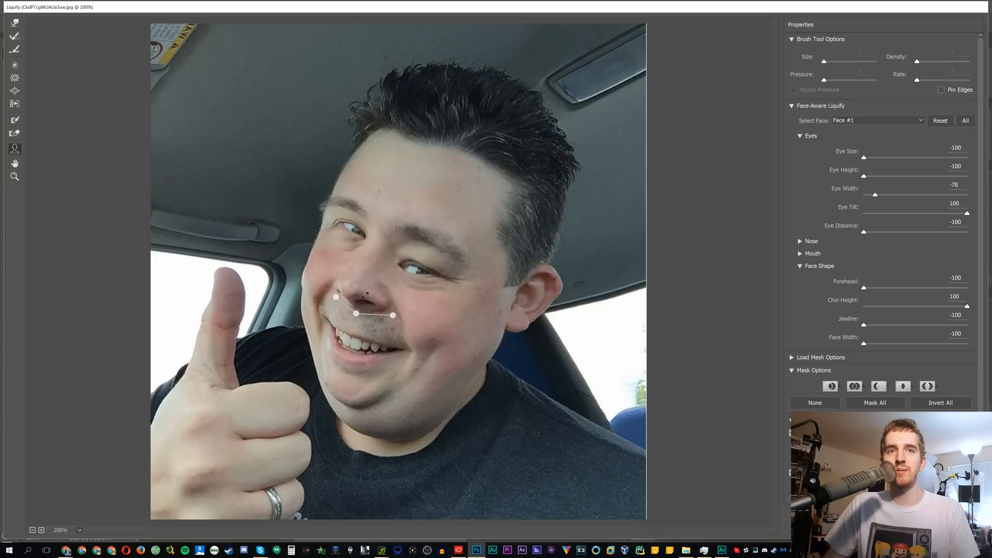
pyautogui.click(811, 240)
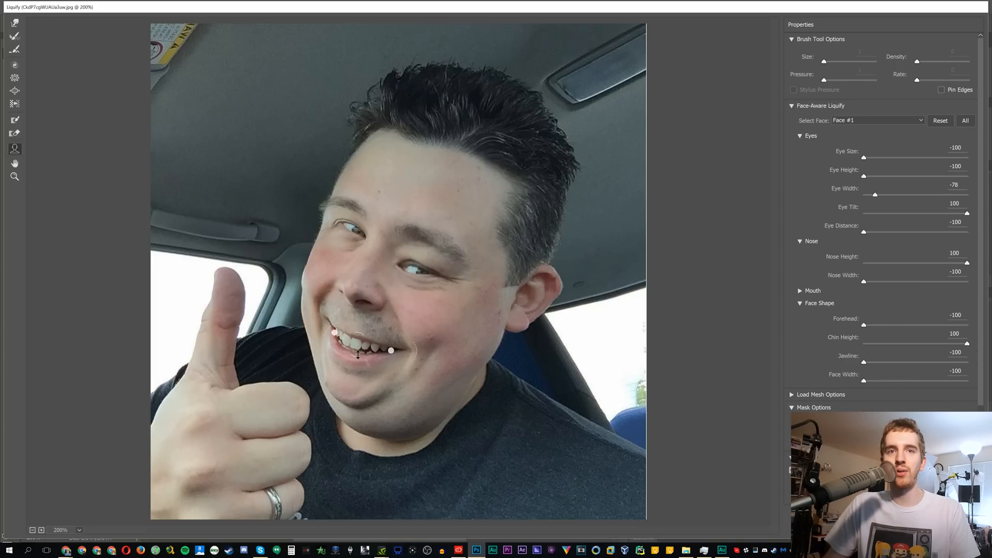
pyautogui.click(812, 290)
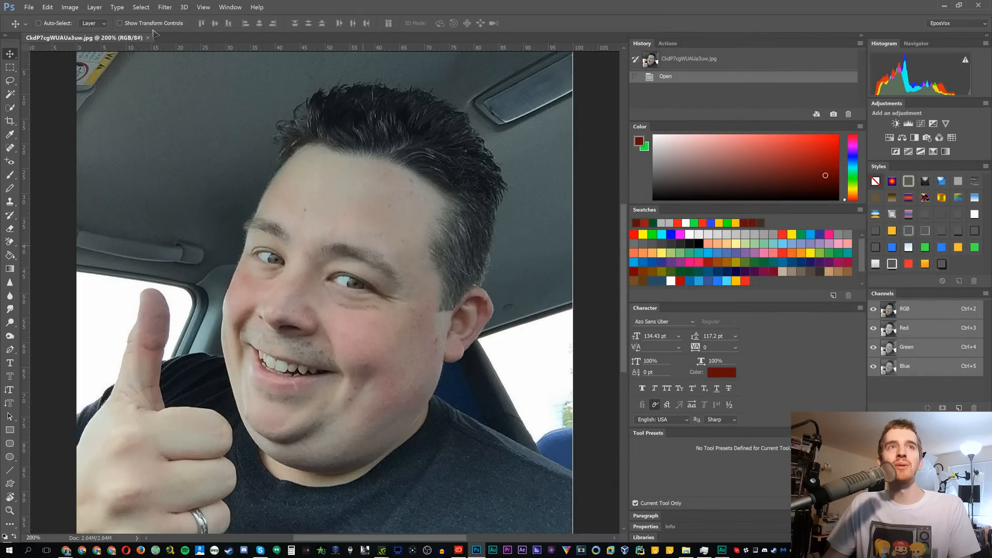
# - Relaunch Liquify from the top of the Filter menu on the undistorted selfie
pyautogui.click(163, 6)
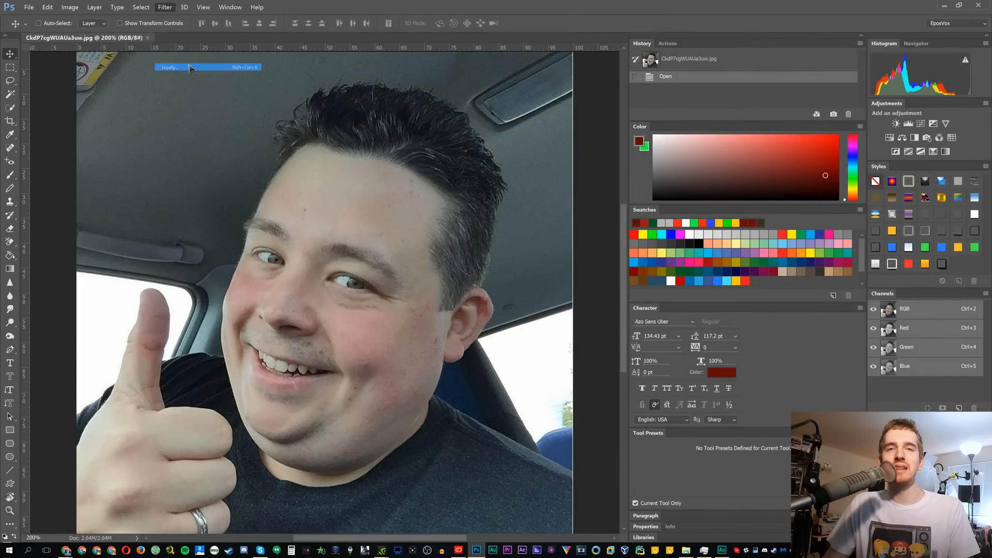
pyautogui.click(169, 66)
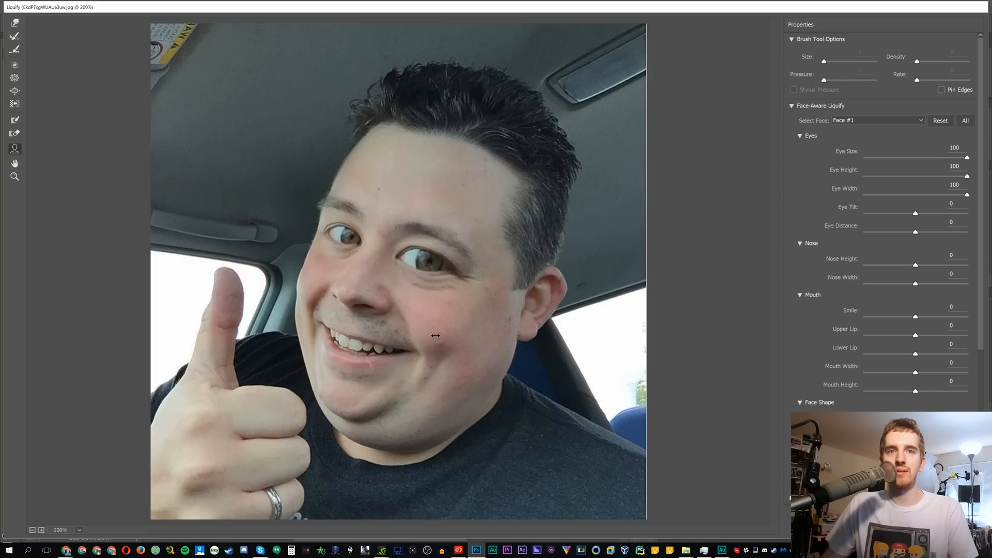
# - Drag the mouth handles to raise Mouth Width and Upper Lip to 100
pyautogui.moveTo(914, 336); pyautogui.dragTo(967, 335)
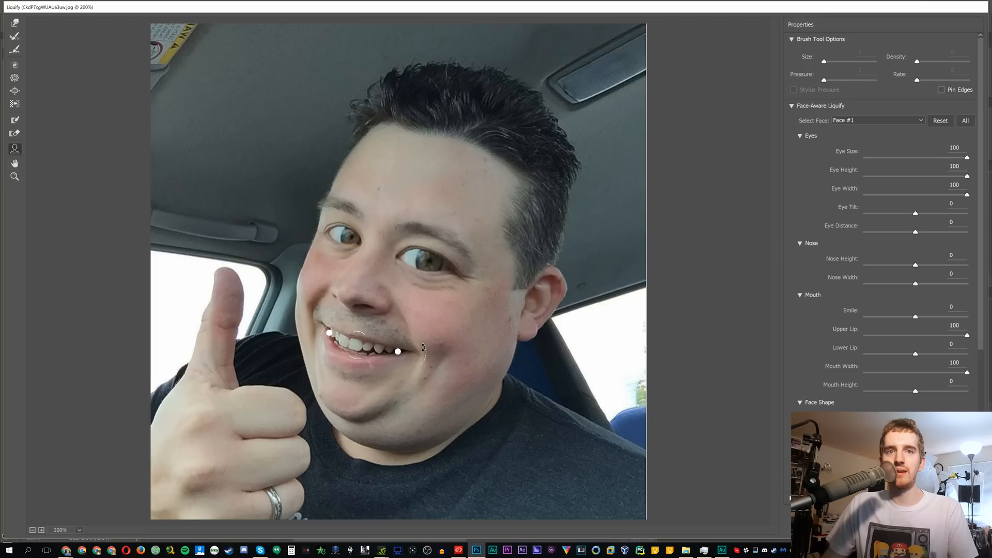
pyautogui.moveTo(932, 316); pyautogui.dragTo(967, 316)
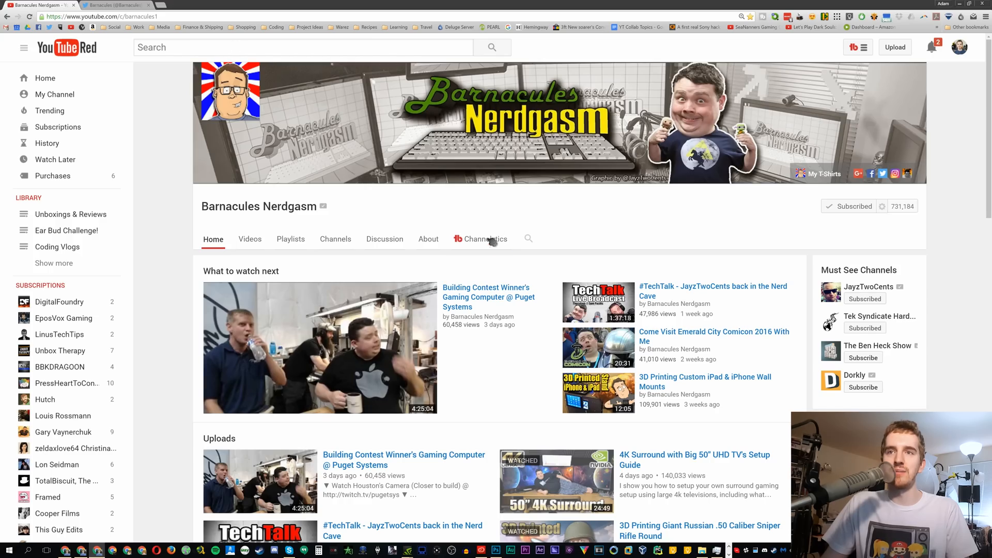
# - Scroll the Barnacules Nerdgasm Home tab past Uploads down to Popular uploads
pyautogui.scroll(-3)
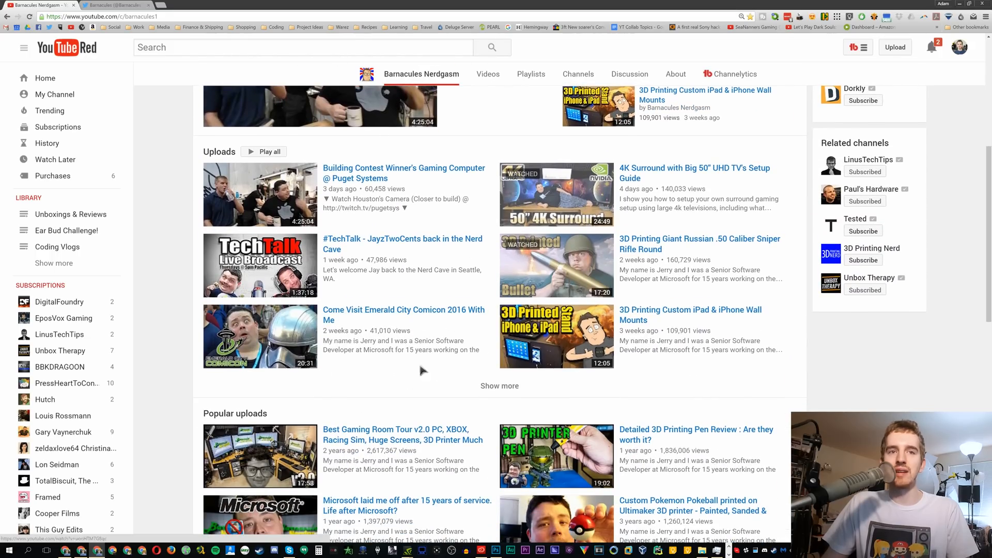
pyautogui.scroll(-3)
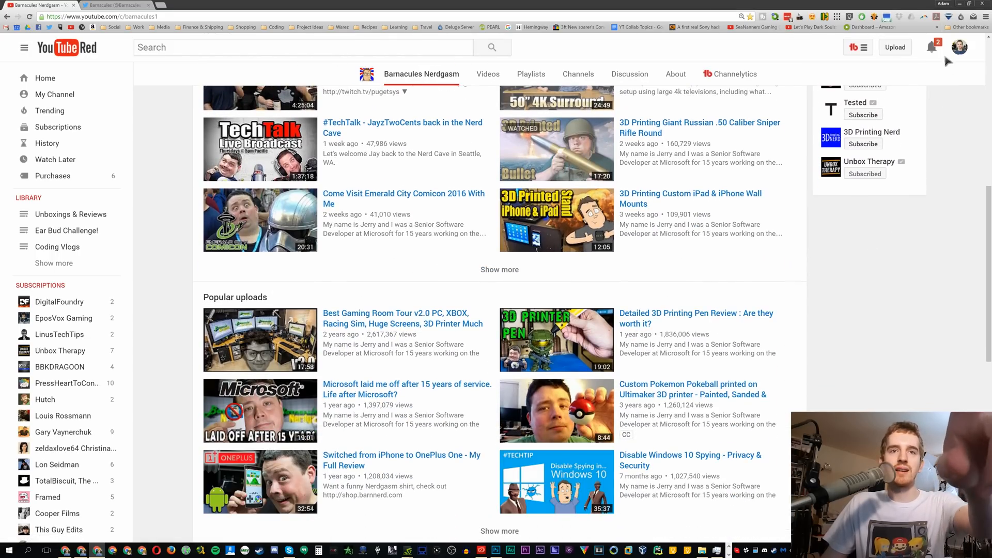
pyautogui.scroll(-3)
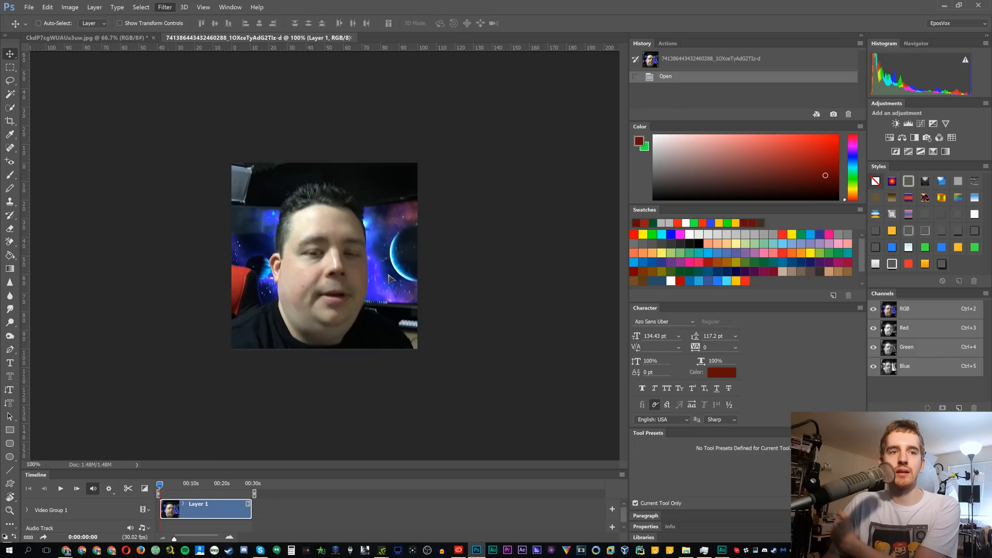
# - Play the face video clip in the Timeline for about four seconds
pyautogui.click(164, 7)
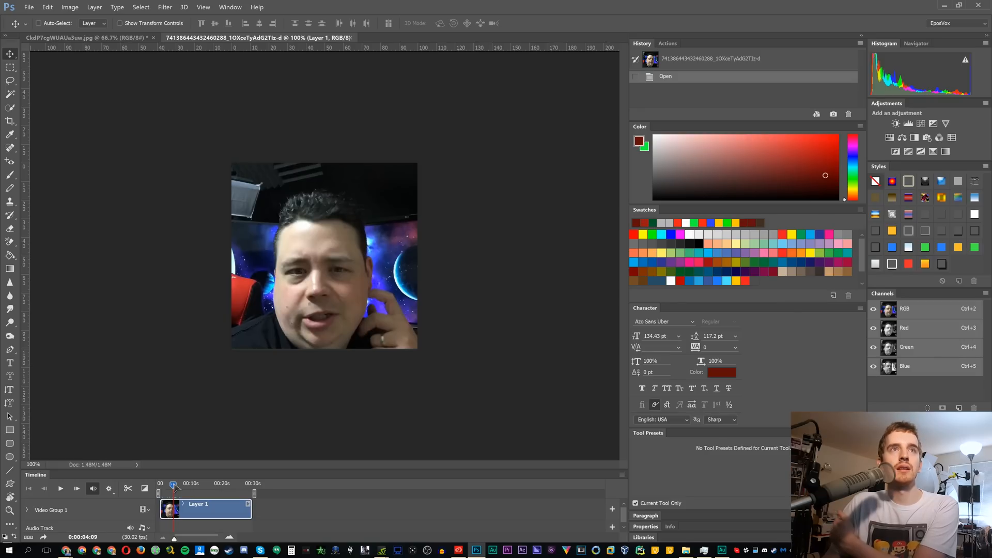
# - Run Liquify on the video frame and enlarge the eyes and widen the smile
pyautogui.click(164, 7)
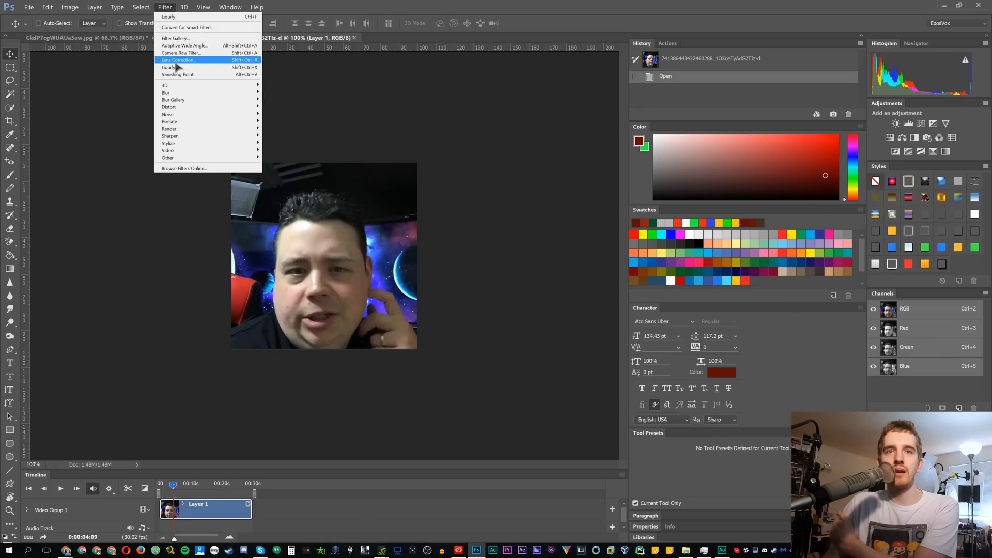
pyautogui.click(169, 68)
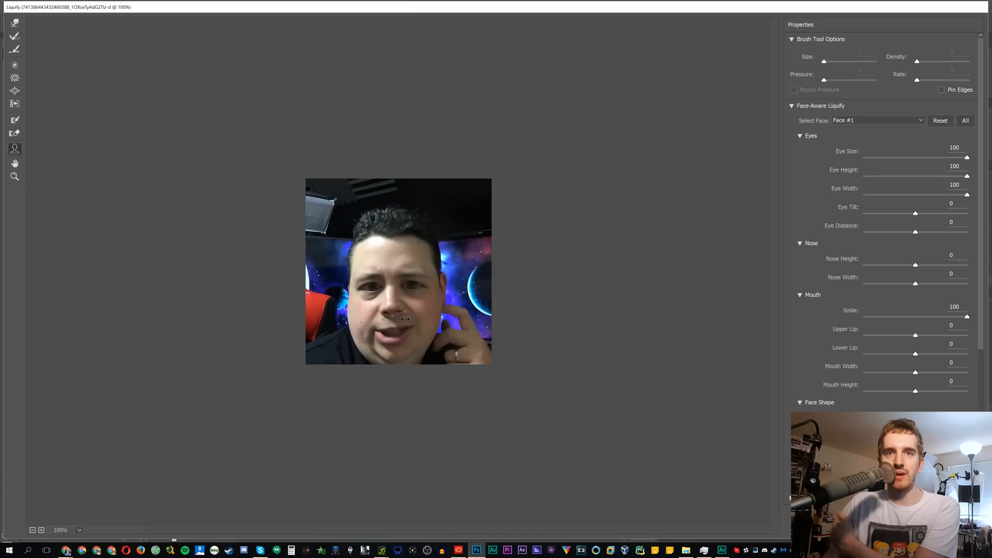
pyautogui.moveTo(916, 353); pyautogui.dragTo(864, 353)
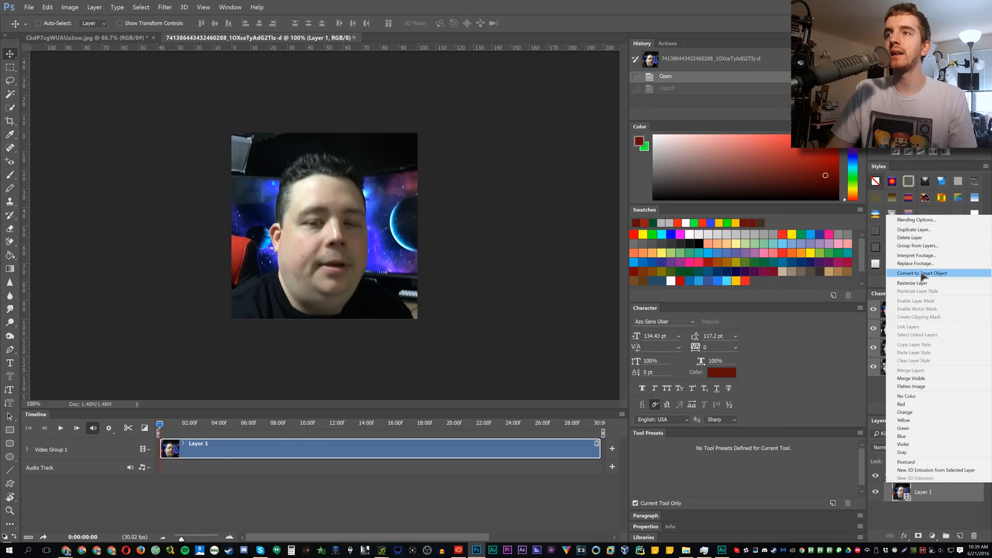
pyautogui.moveTo(913, 283)
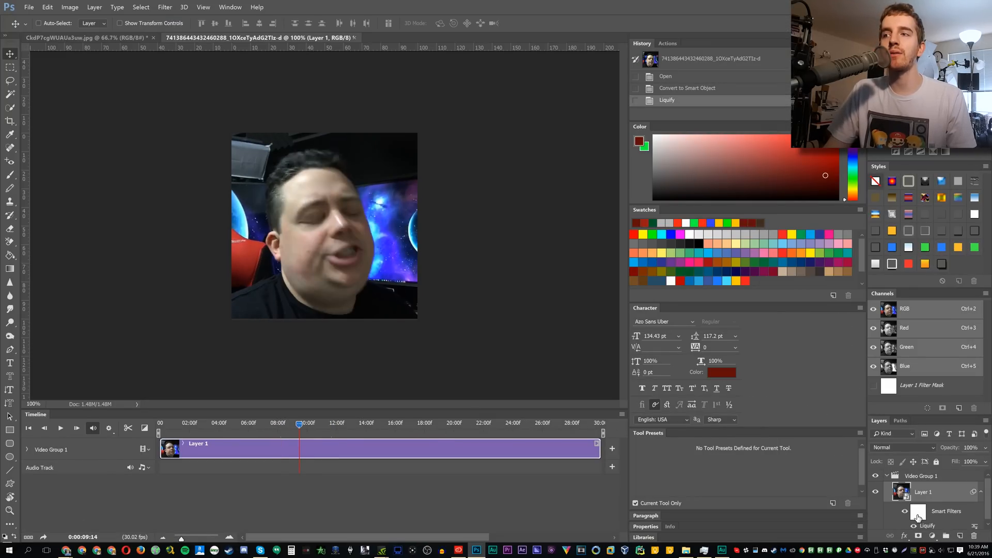
pyautogui.moveTo(917, 513)
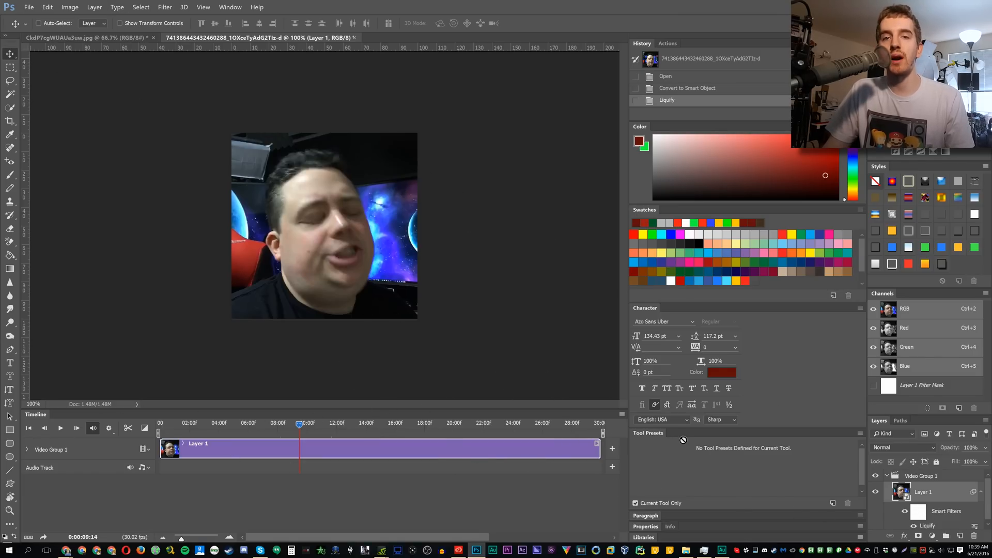
pyautogui.moveTo(453, 454)
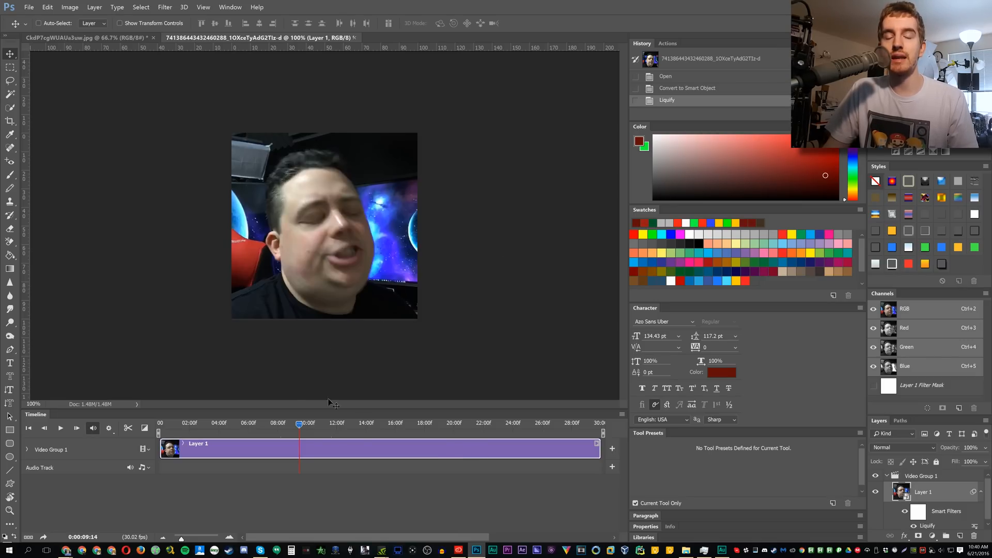
pyautogui.click(28, 7)
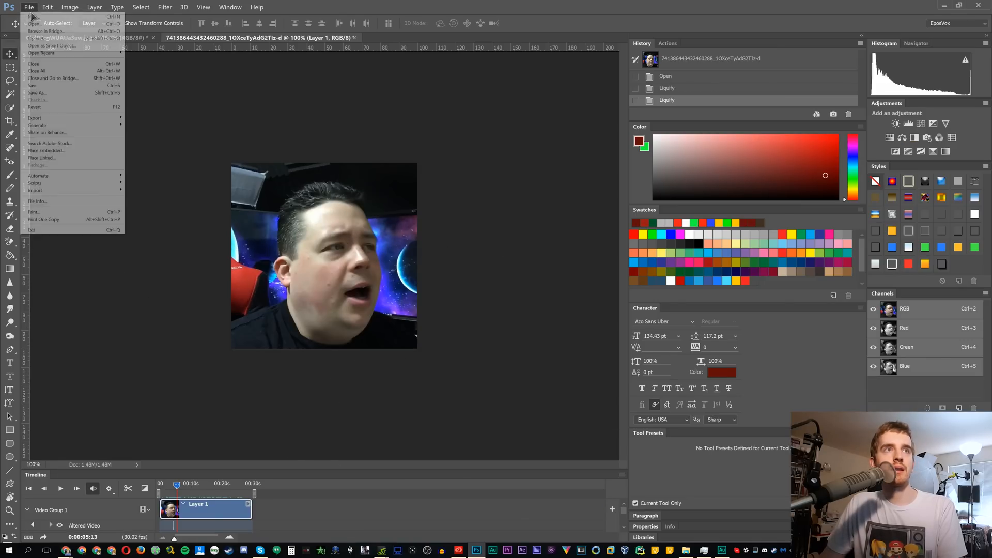
pyautogui.click(218, 341)
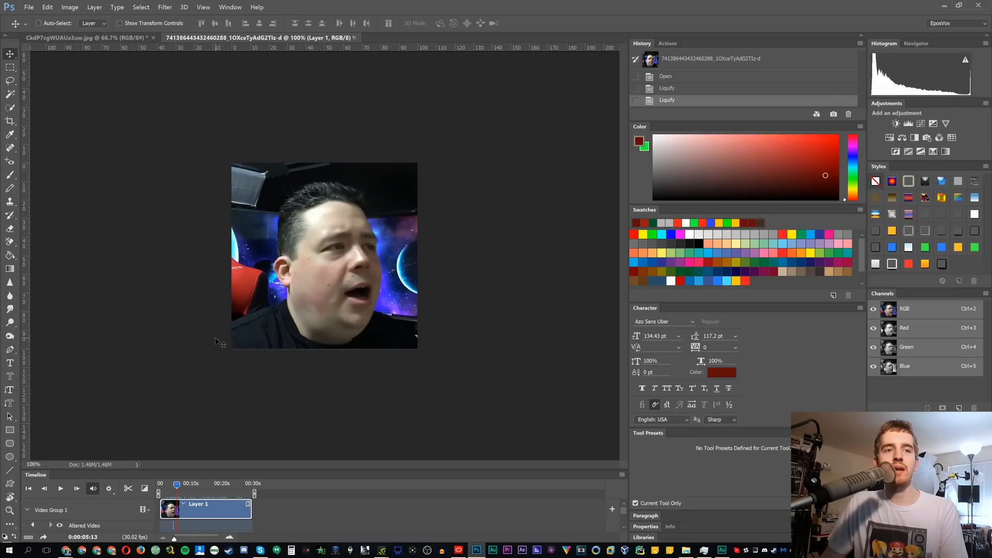
pyautogui.moveTo(204, 309)
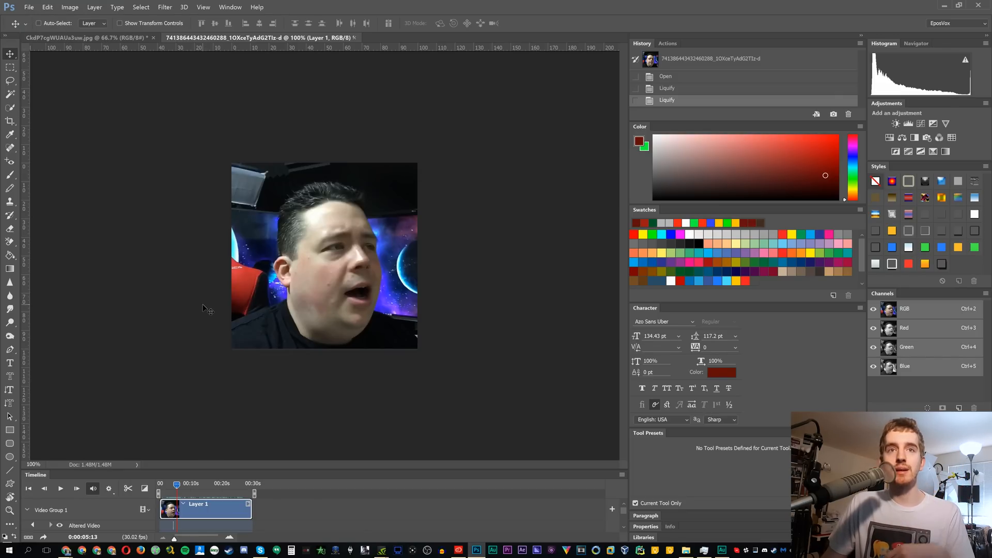